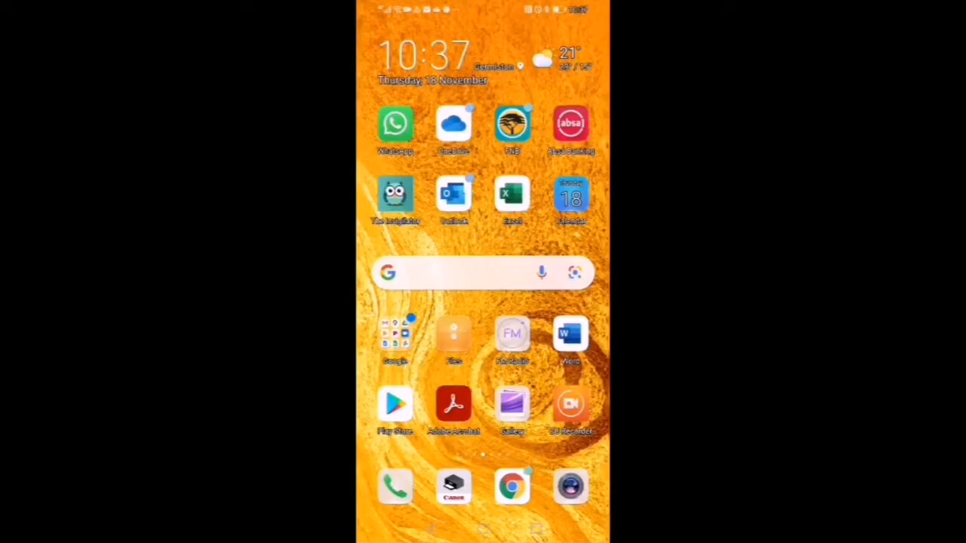
Leave the Android home screen and open Outlook to the exam QR code announcement email
click(396, 198)
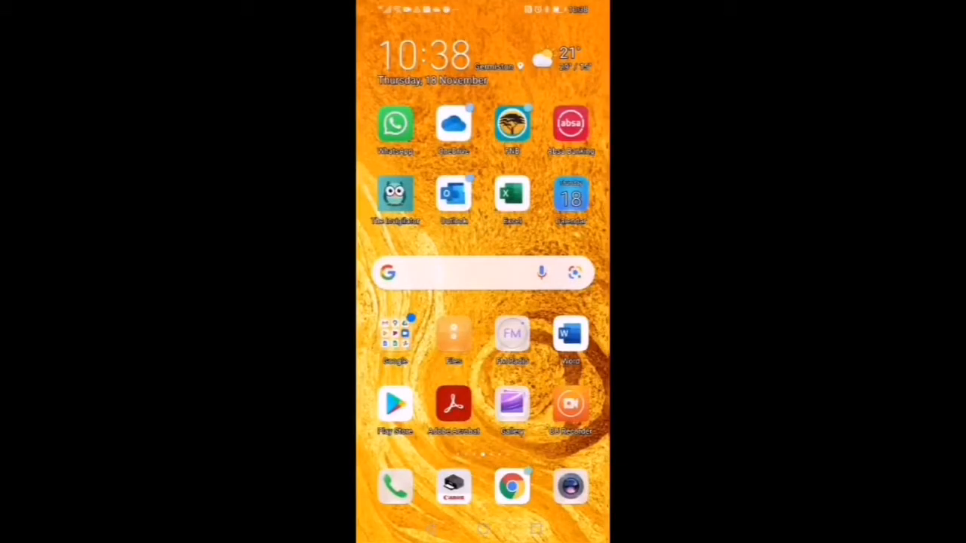
click(483, 273)
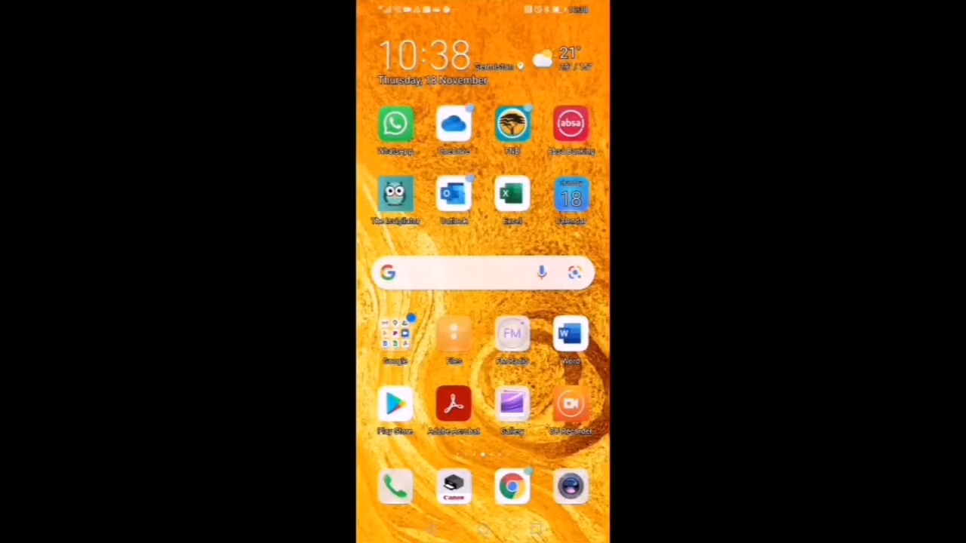
click(452, 196)
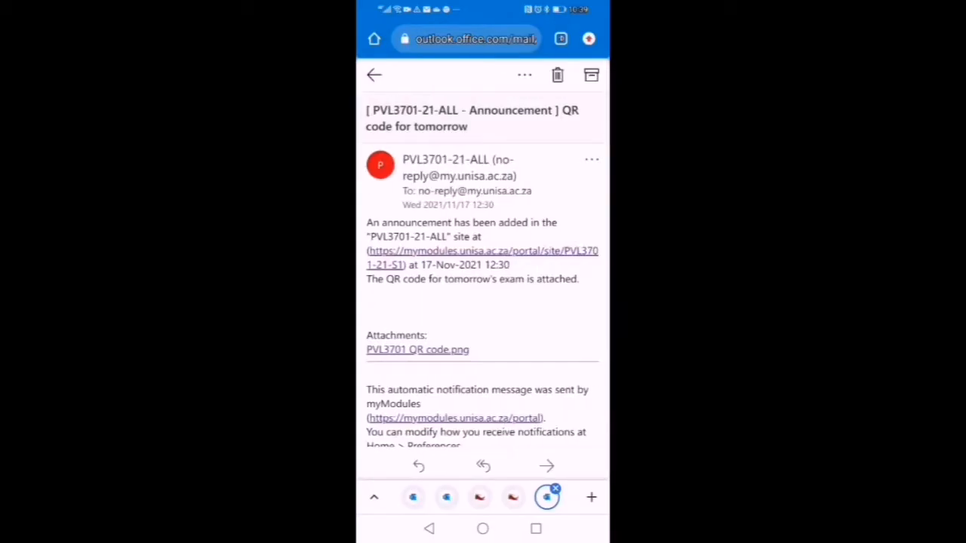
Re-download the PVL3701 QR code.png attachment as PVL3701 QR code (1).png and open it
click(417, 350)
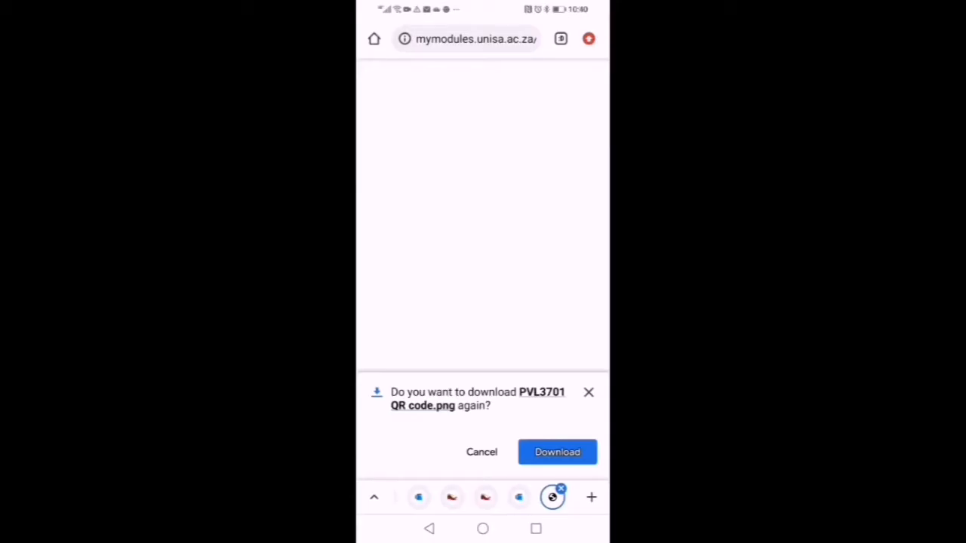
click(556, 452)
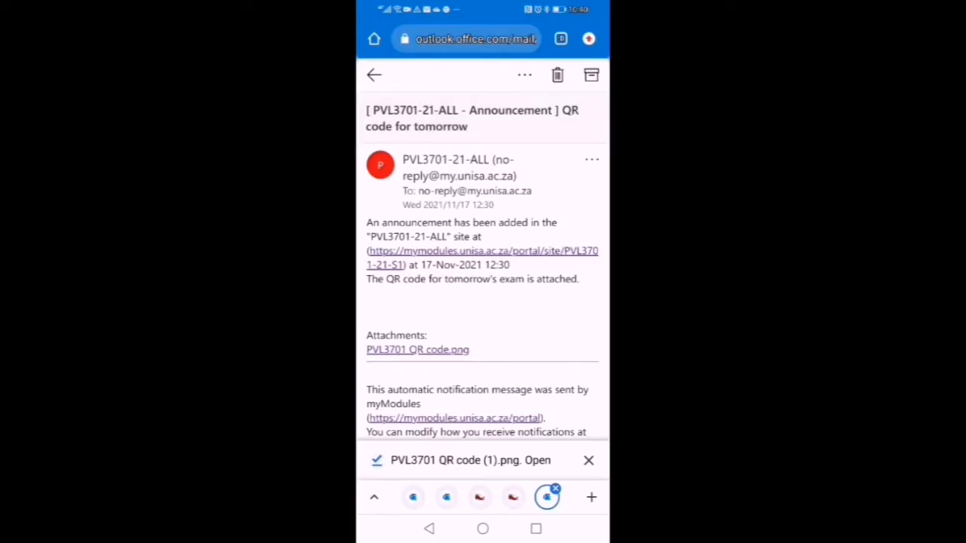
click(481, 460)
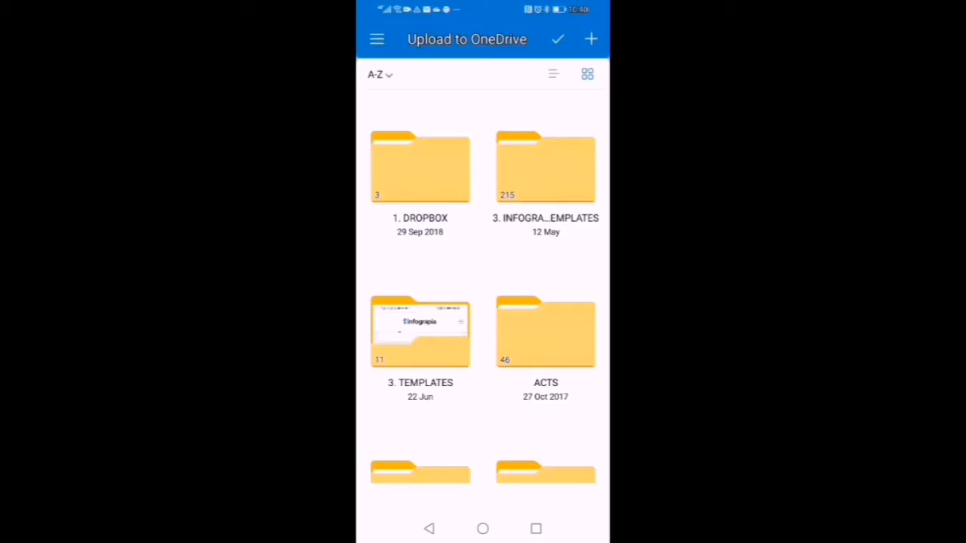
scroll(down, 3)
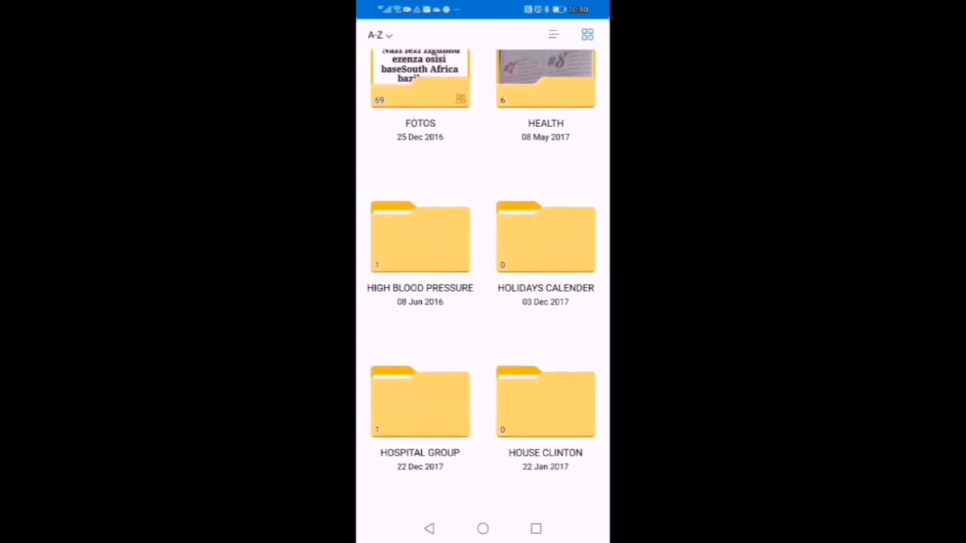
scroll(down, 3)
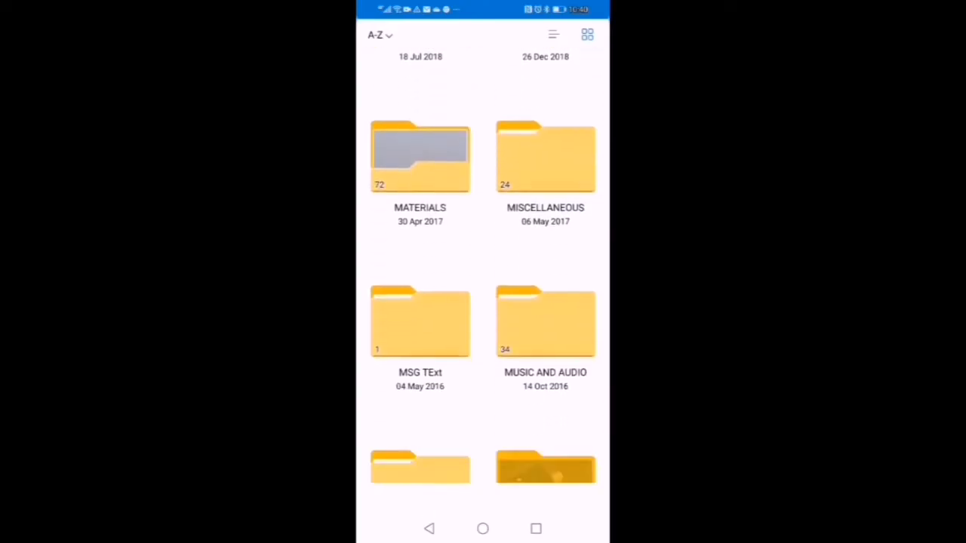
scroll(down, 3)
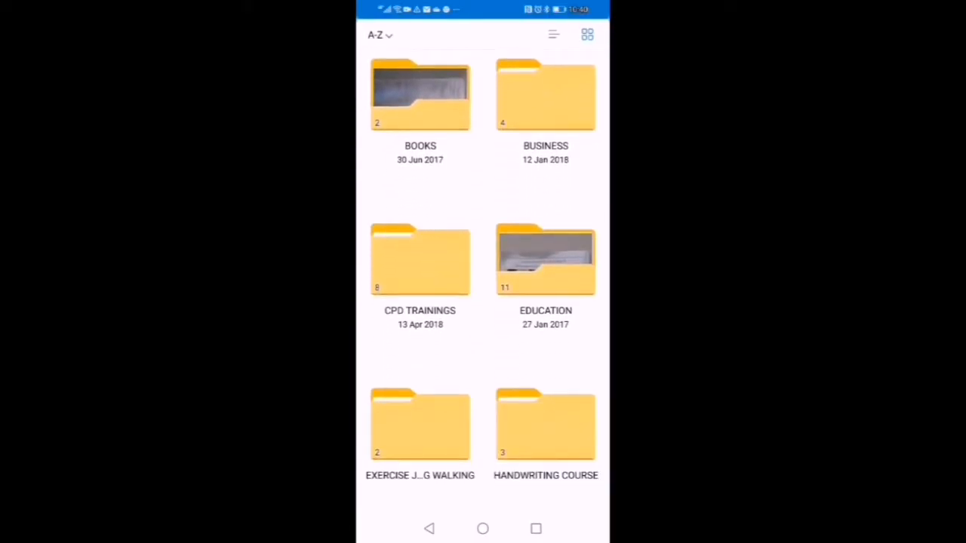
scroll(down, 3)
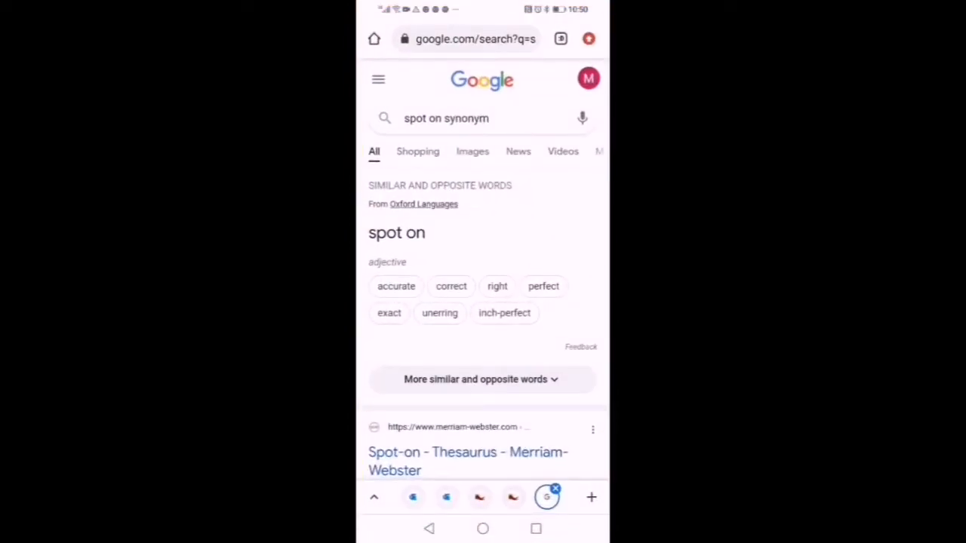
Go to myexams.unisa.ac.za and scroll through the Sep/Nov 2021 timetable module list
click(468, 38)
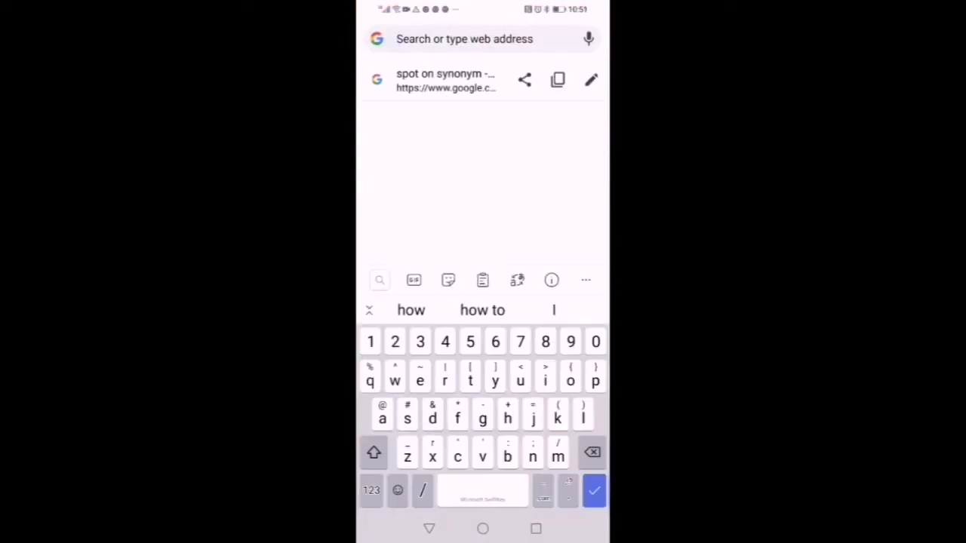
text(myexams.unisa.ac.za/p)
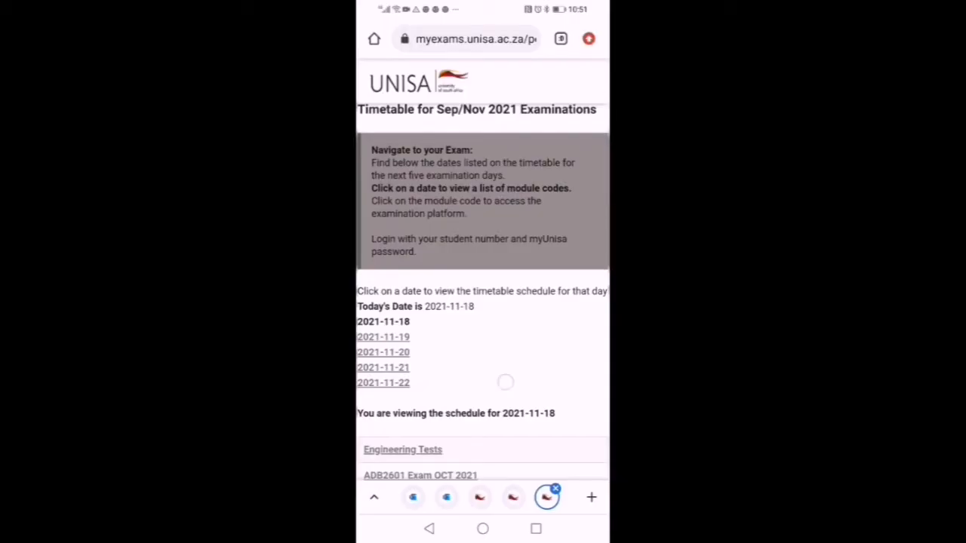
scroll(down, 3)
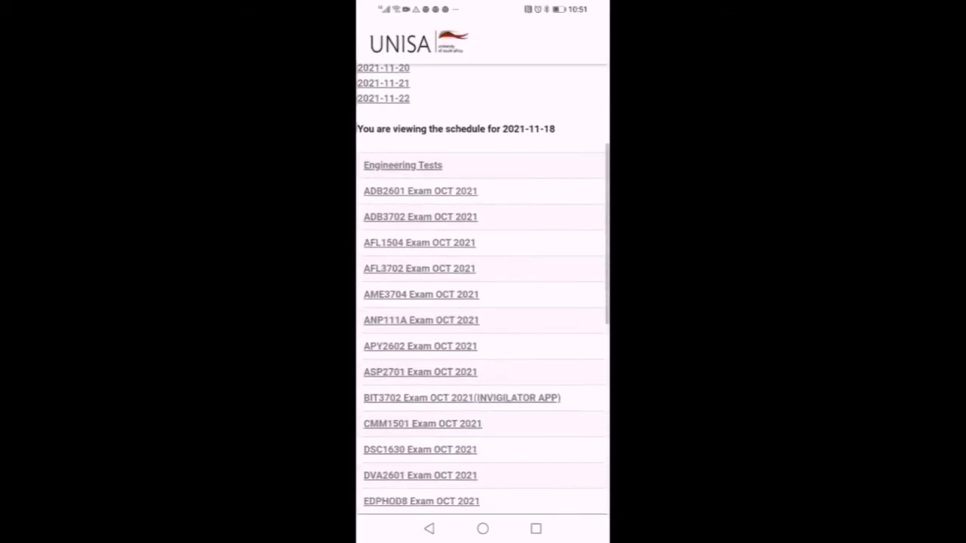
scroll(down, 3)
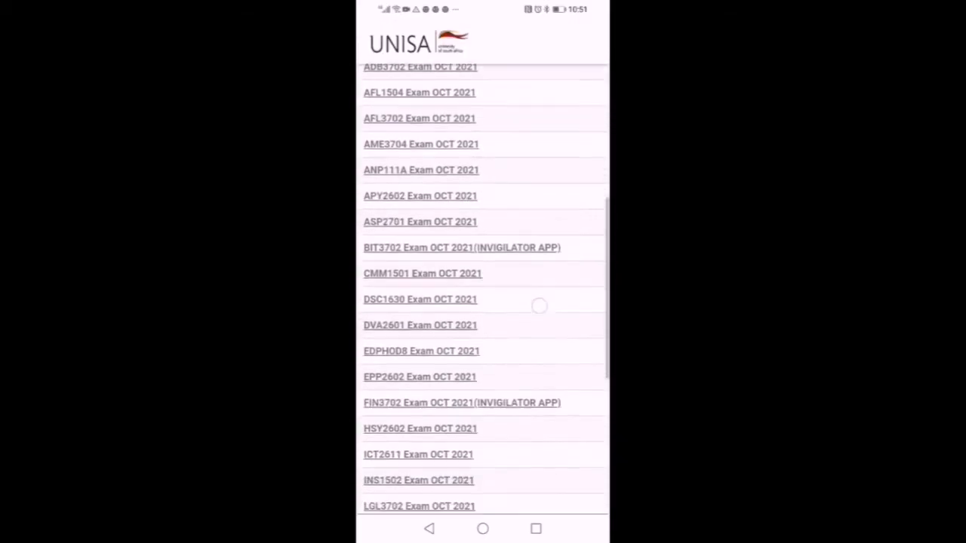
scroll(down, 3)
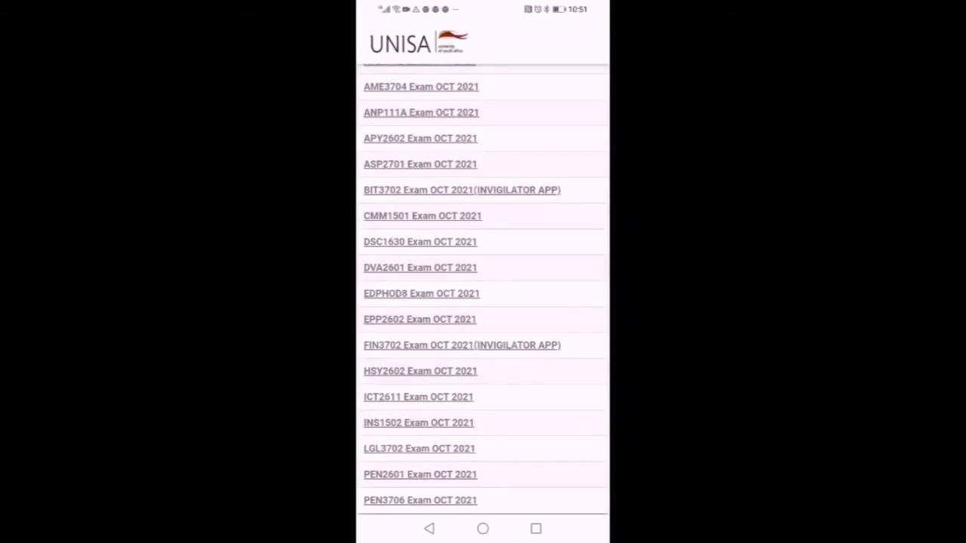
scroll(down, 3)
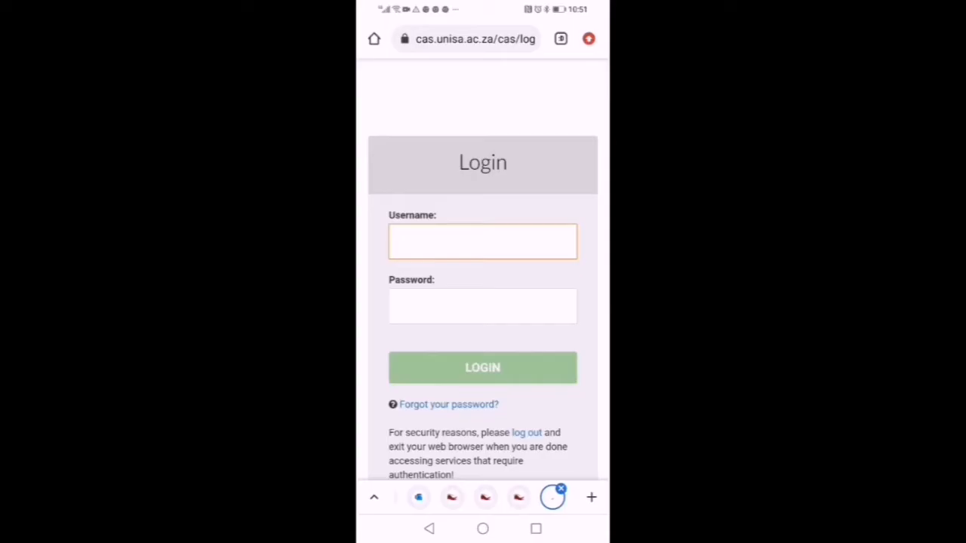
Start entering the student login details and scroll down the UNISA login page
click(482, 367)
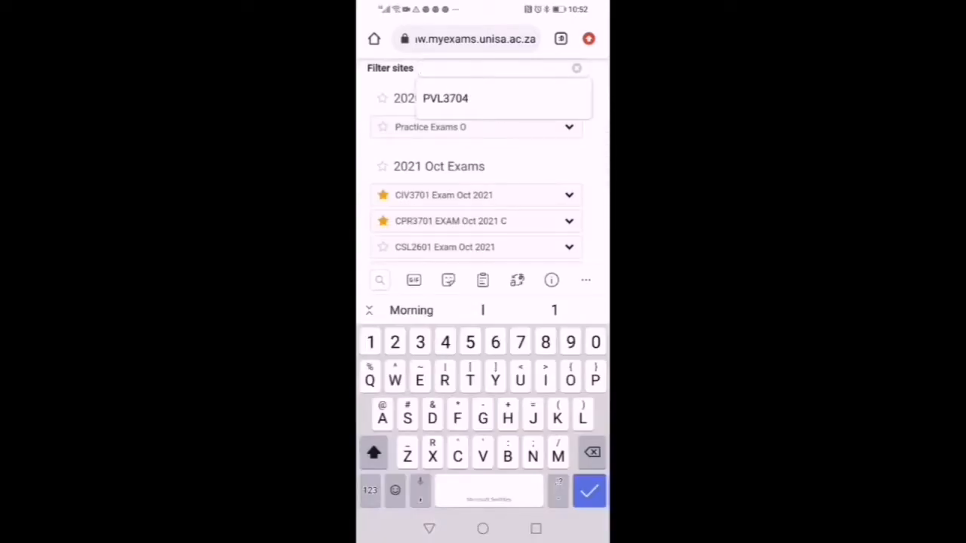
scroll(down, 3)
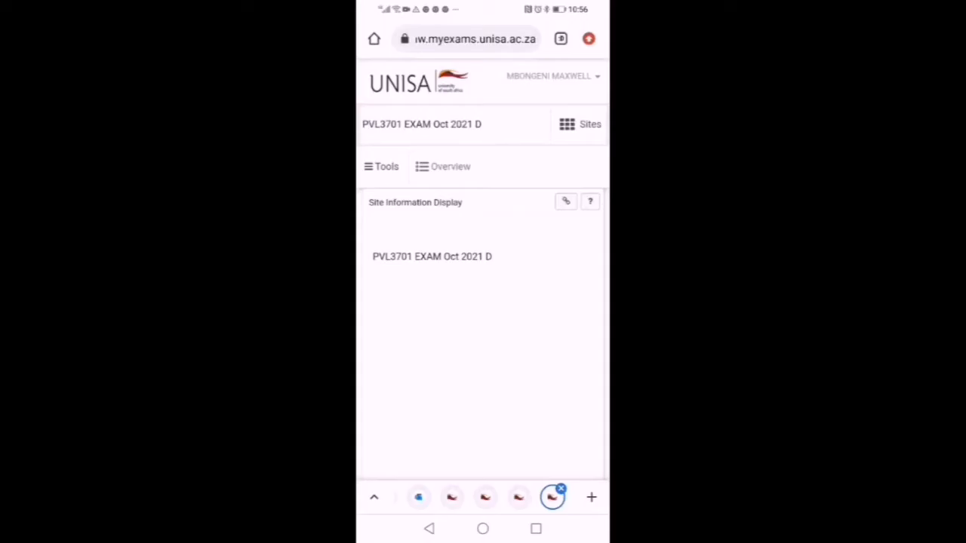
Open the exam site's online assessments and select the two-hour PVL3701_Exam
click(381, 166)
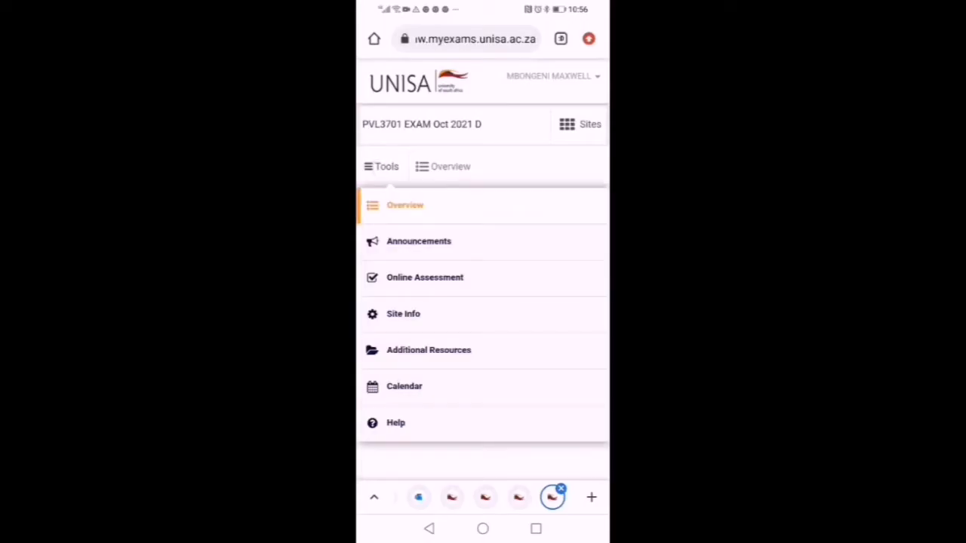
click(424, 278)
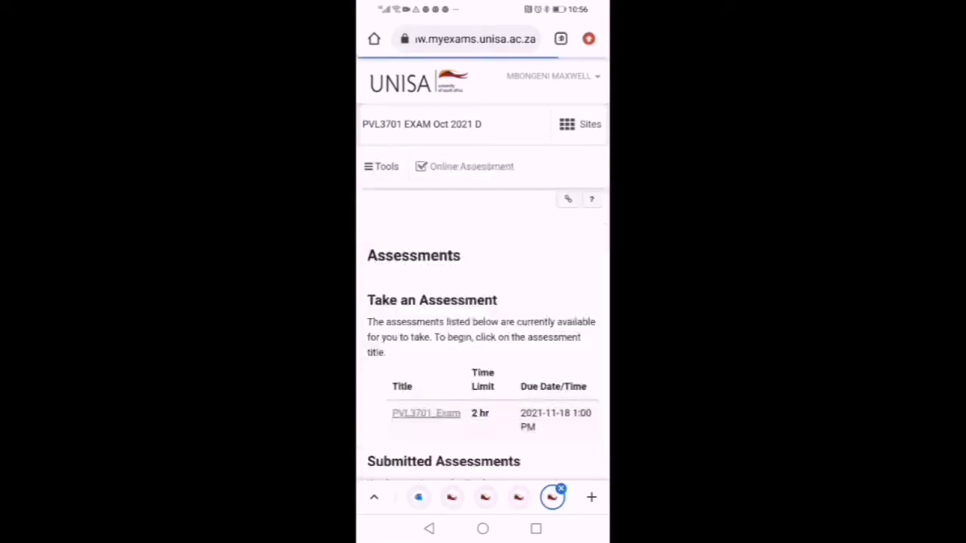
scroll(down, 3)
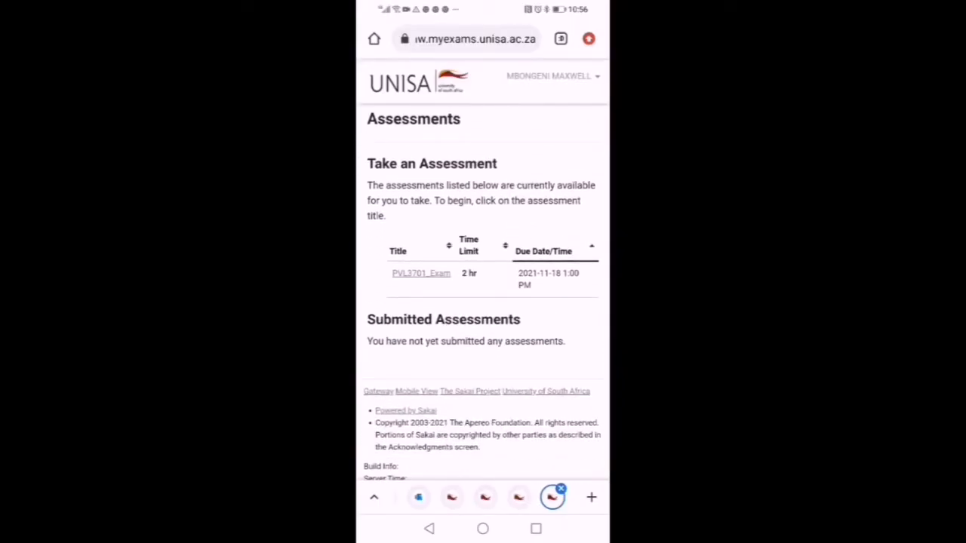
click(421, 273)
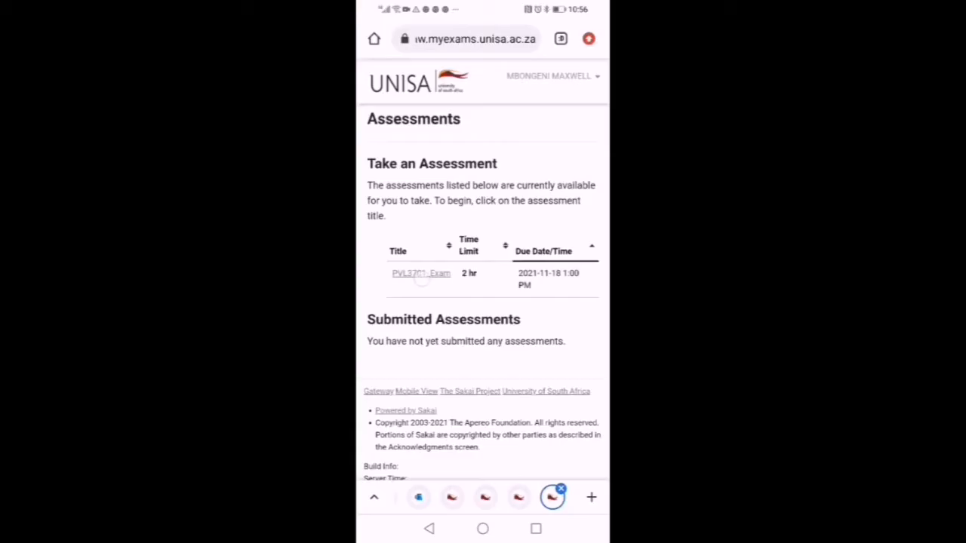
click(420, 273)
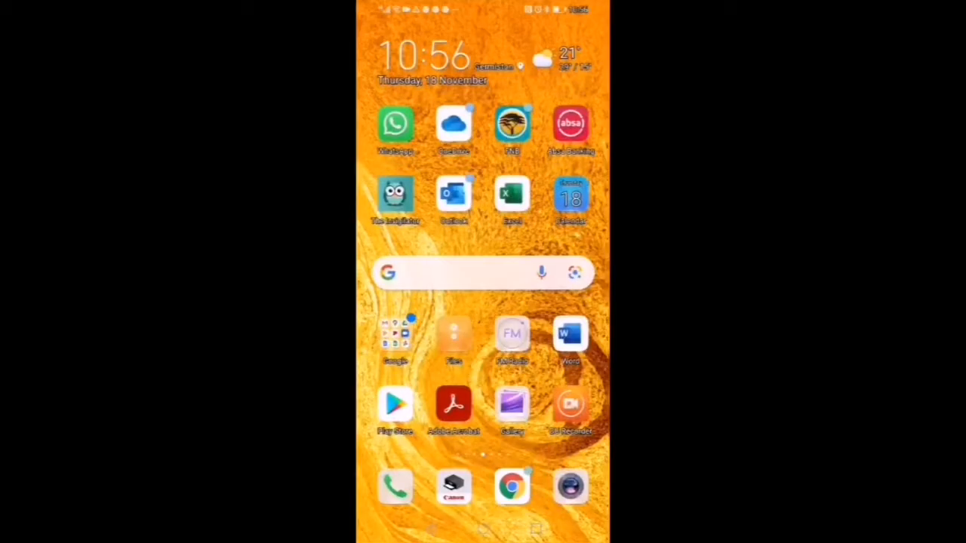
Open The Invigilator, log in, and bring up the Start Assessment prompt on the dashboard
click(396, 197)
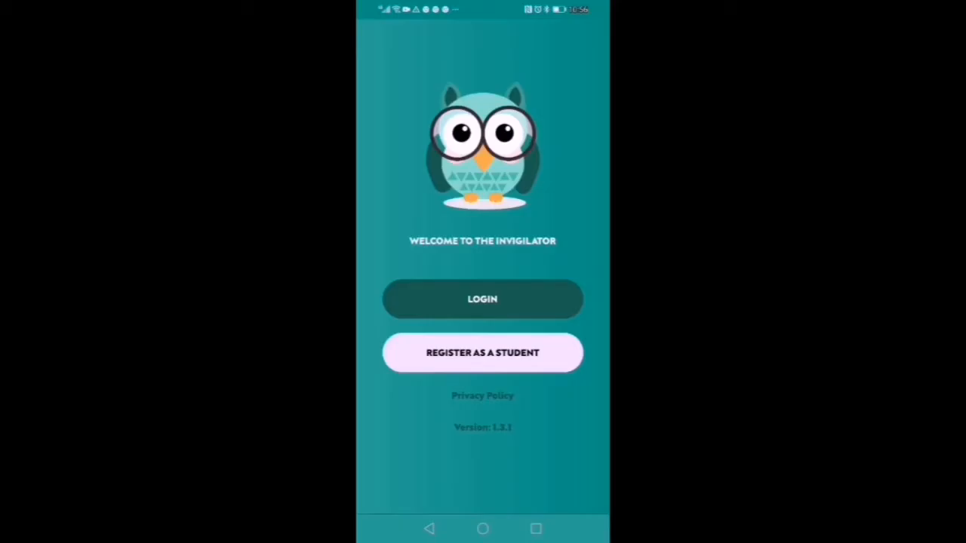
click(482, 299)
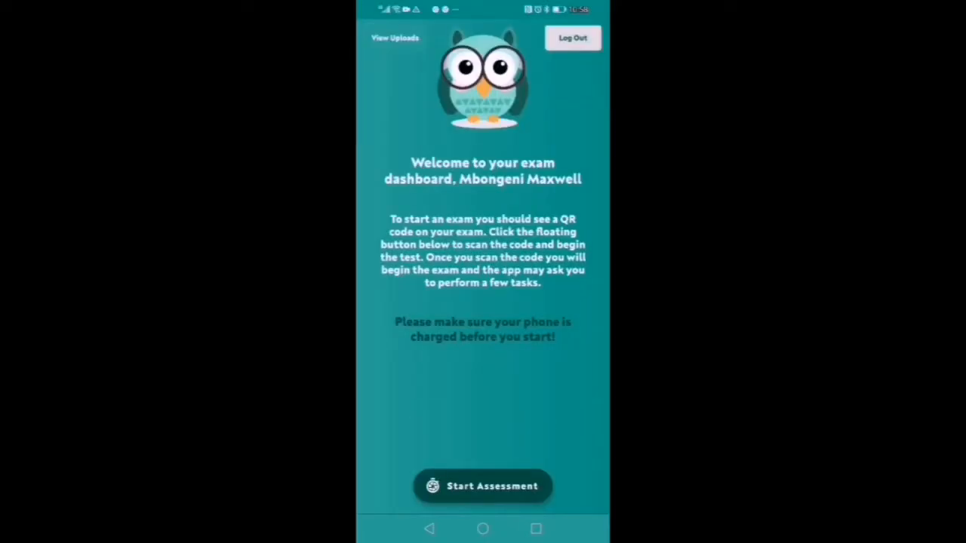
click(482, 486)
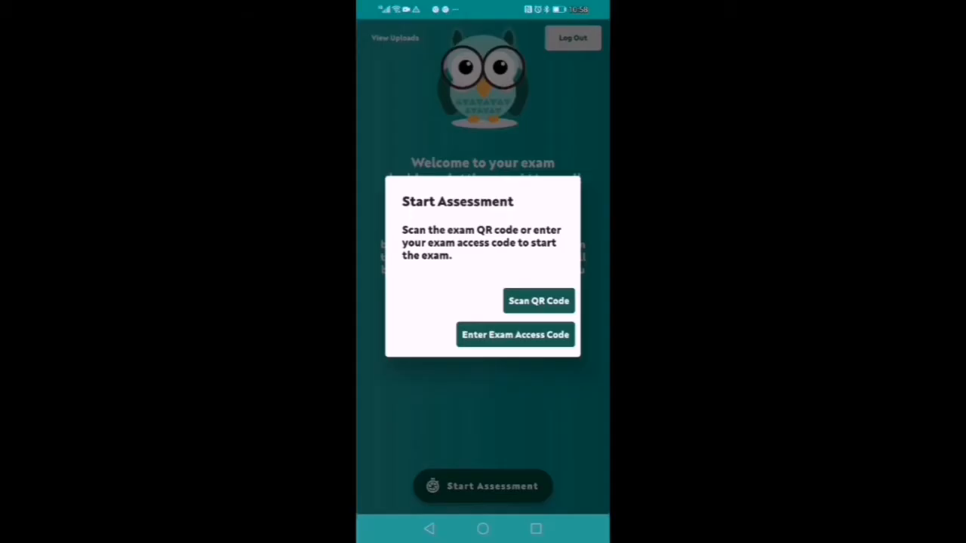
click(515, 334)
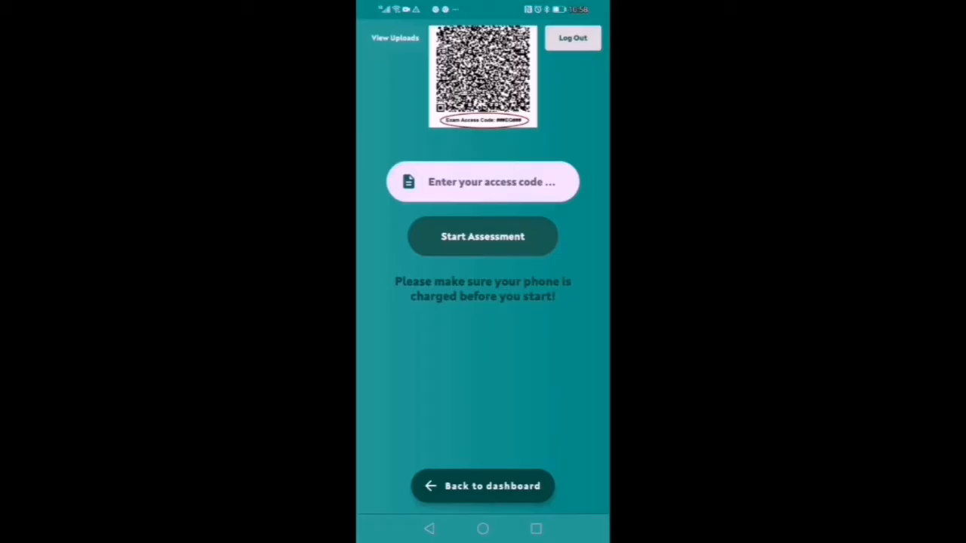
click(483, 181)
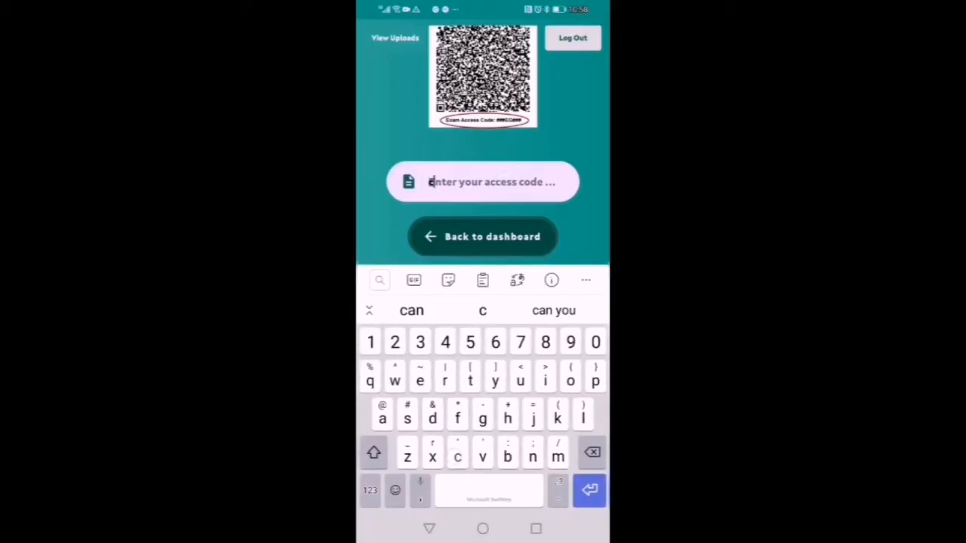
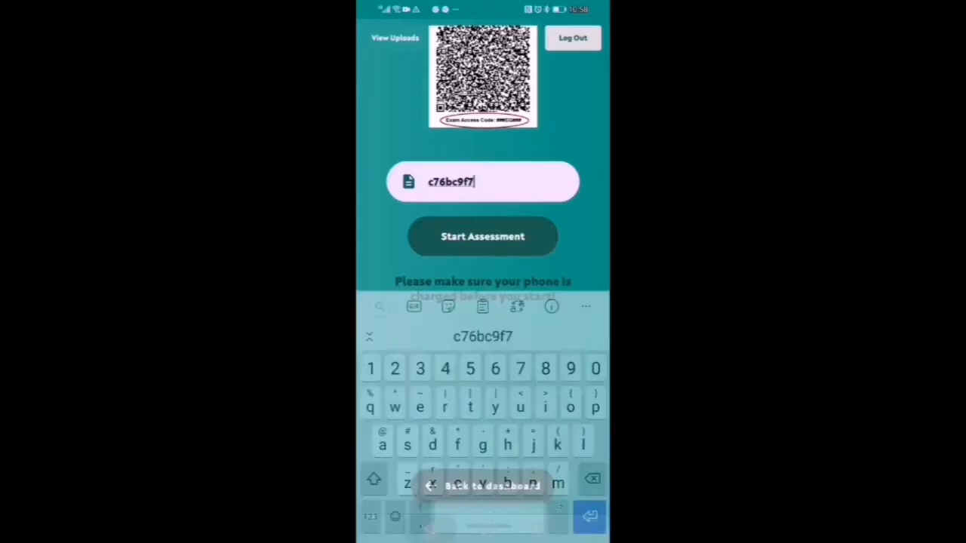
click(482, 236)
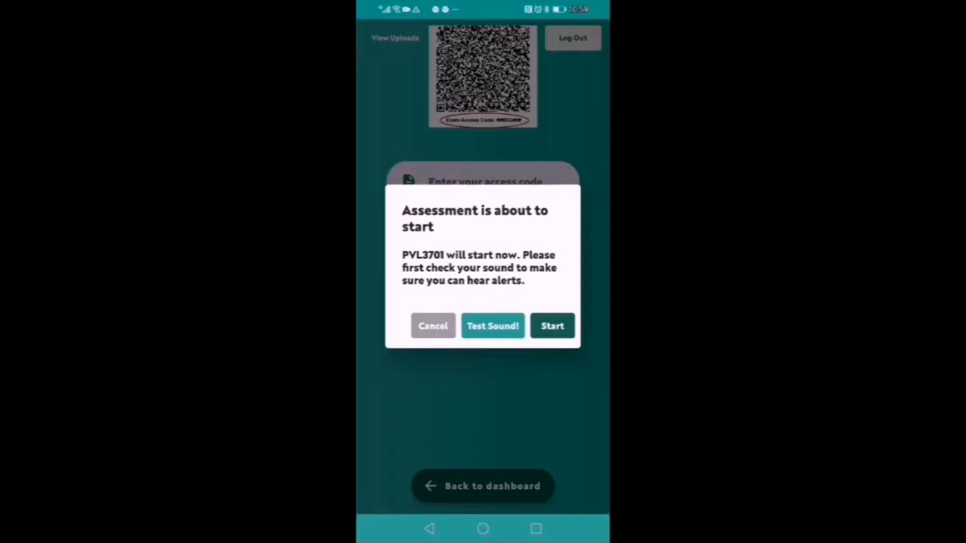
Confirm starting PVL3701 and acknowledge the 'Please do not leave the app' warning
click(552, 326)
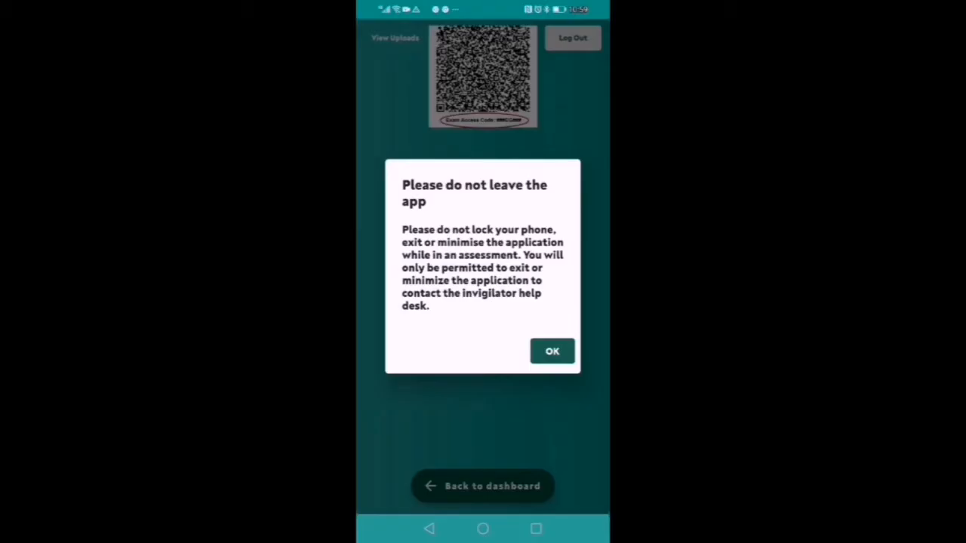
click(551, 351)
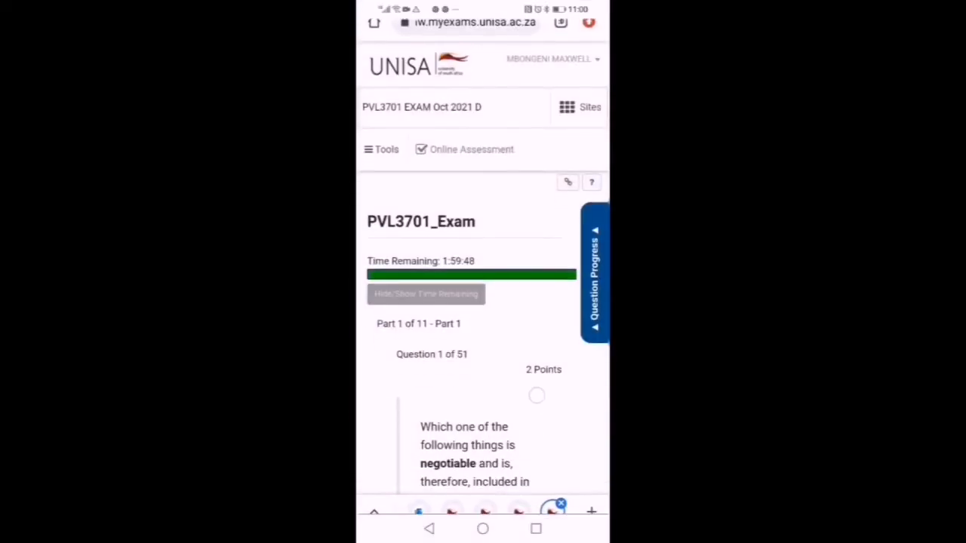
Scroll through the PVL3701_Exam questions until reaching question 51, the OTP item
scroll(down, 3)
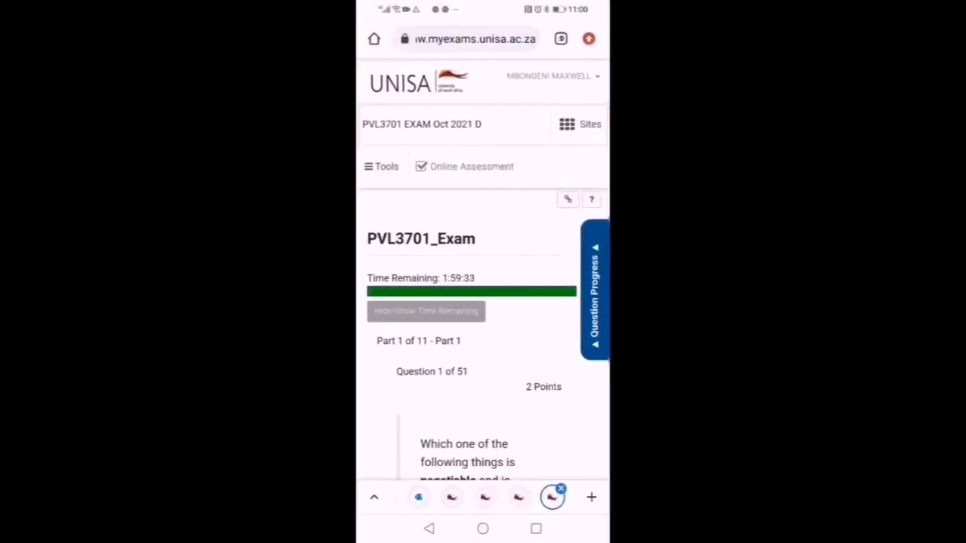
scroll(down, 3)
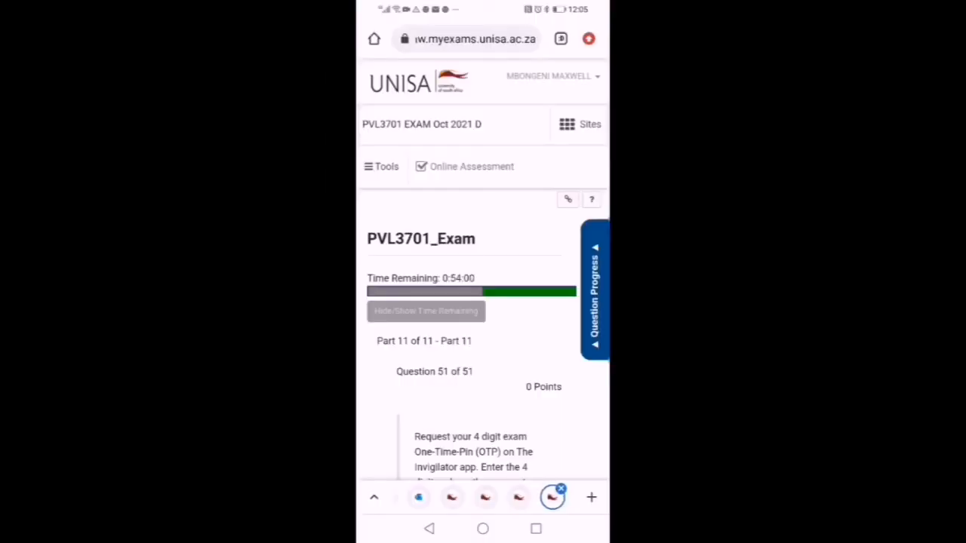
Scroll down to question 51's answer area with its 32,000-character limit
scroll(down, 3)
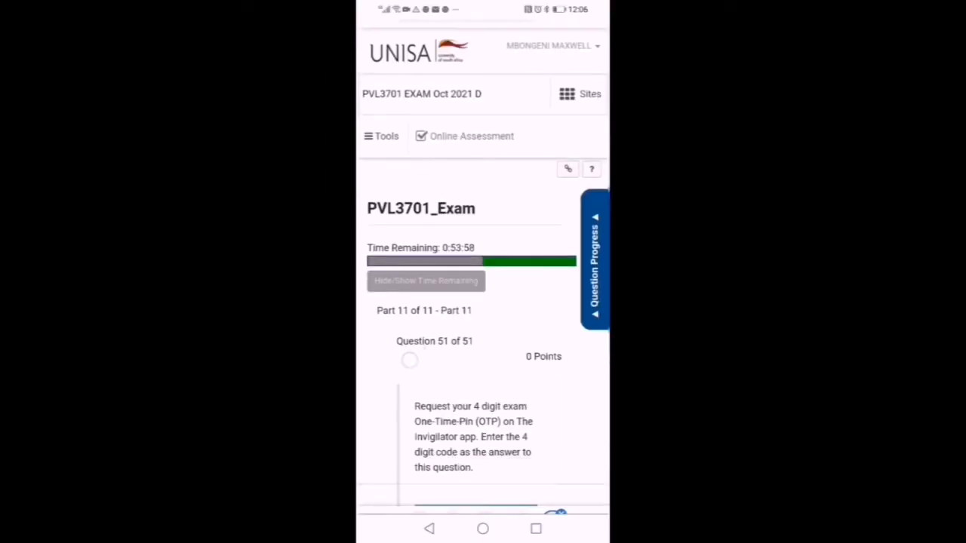
scroll(down, 3)
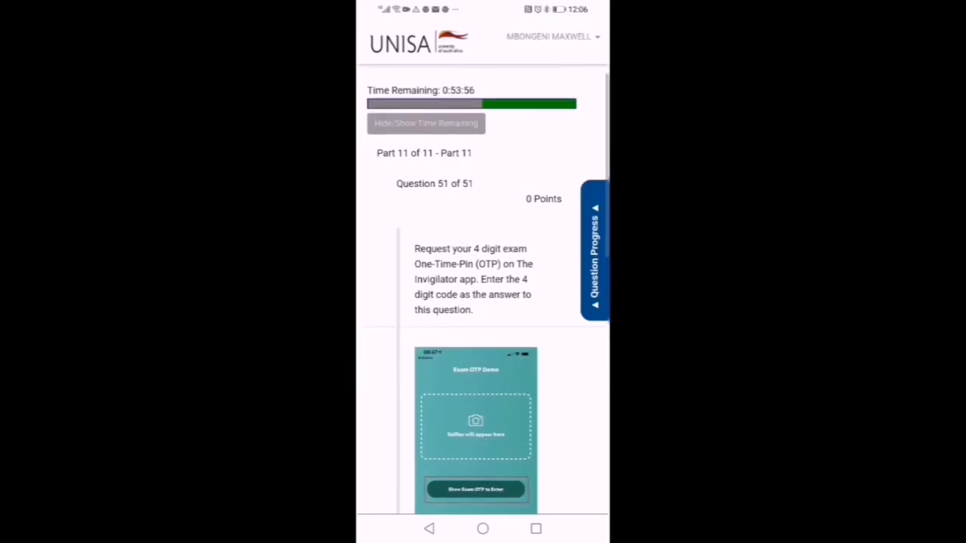
scroll(down, 3)
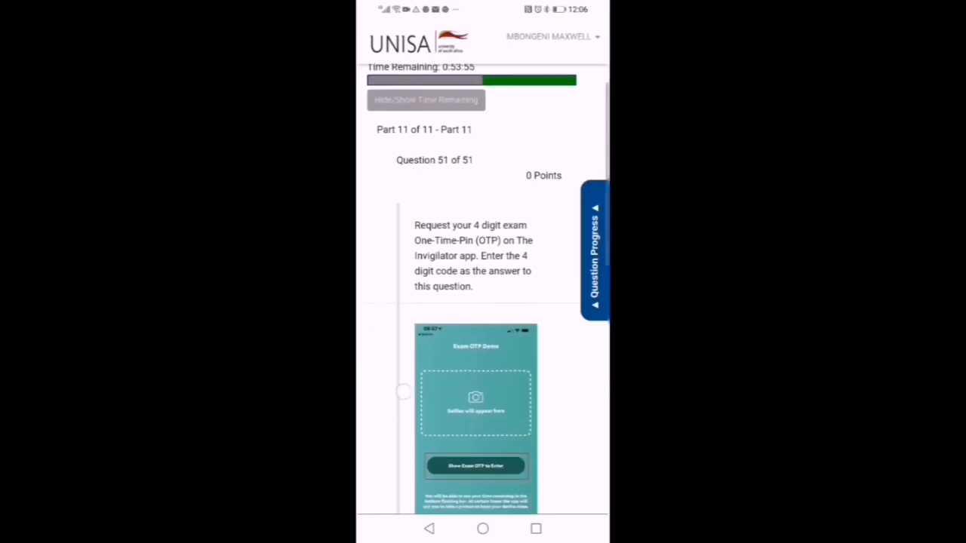
scroll(down, 3)
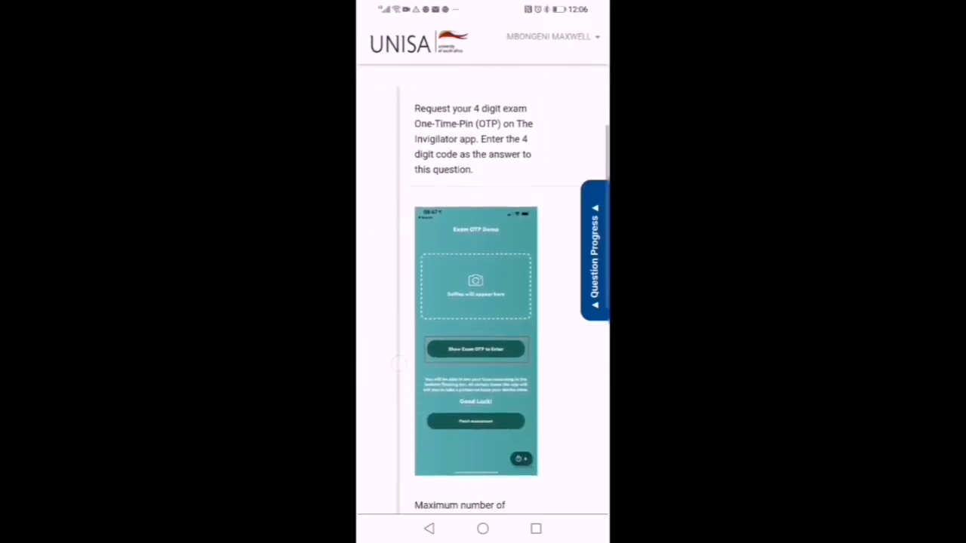
scroll(down, 3)
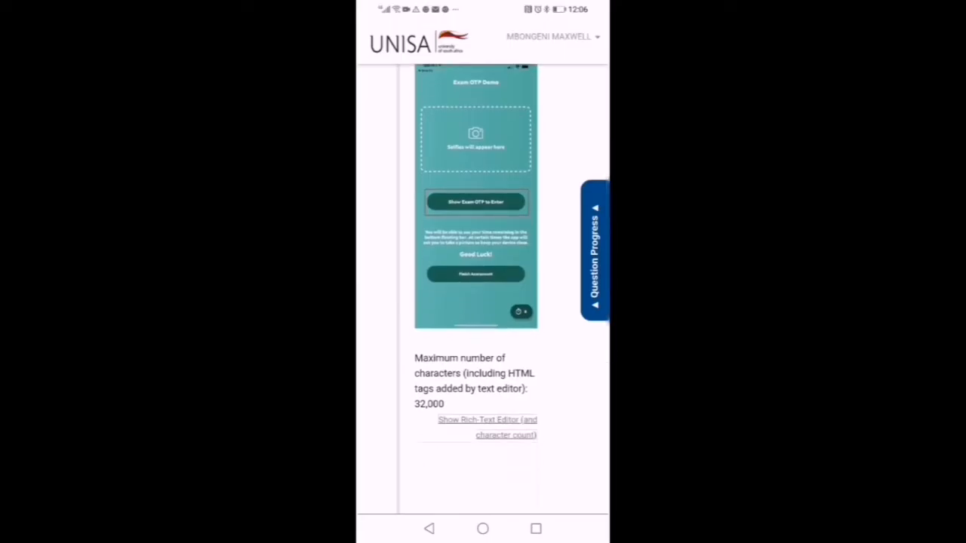
scroll(down, 3)
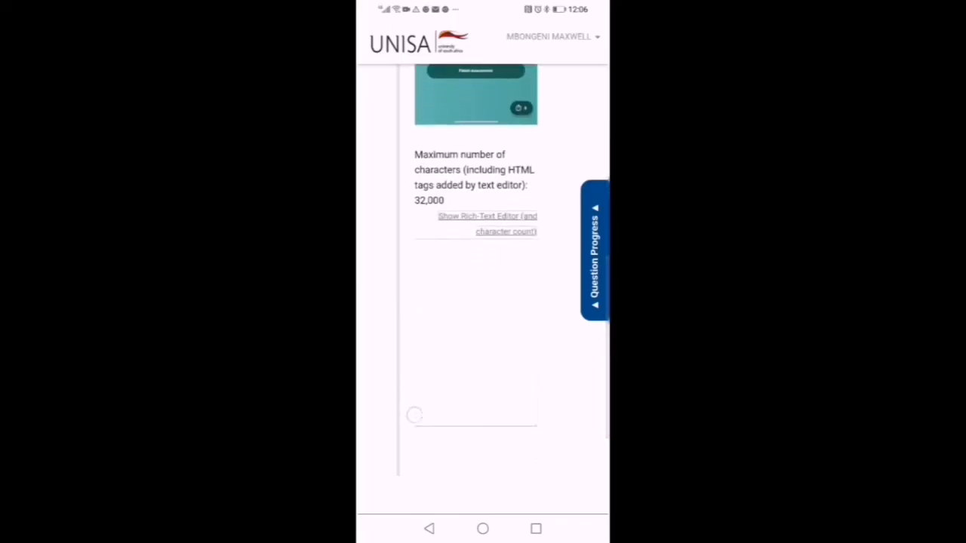
scroll(down, 3)
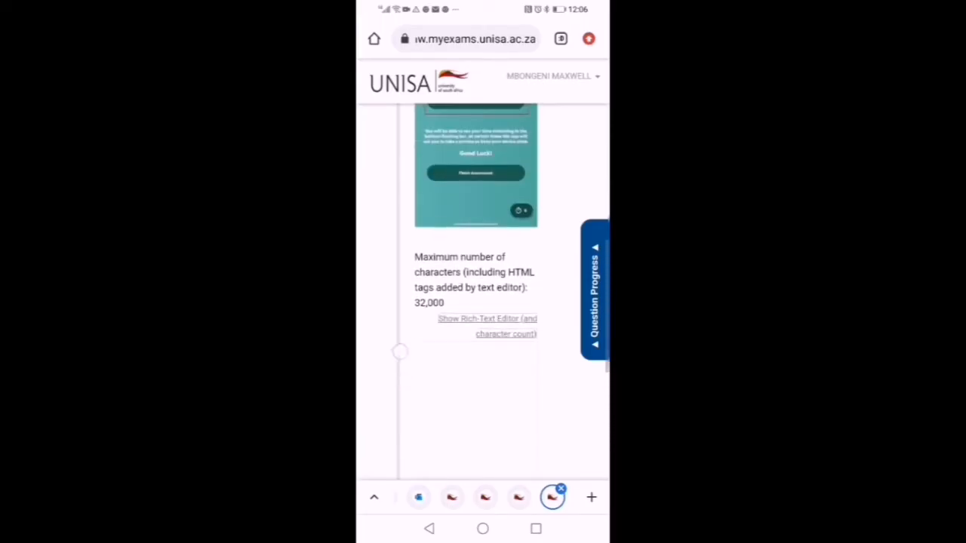
scroll(up, 3)
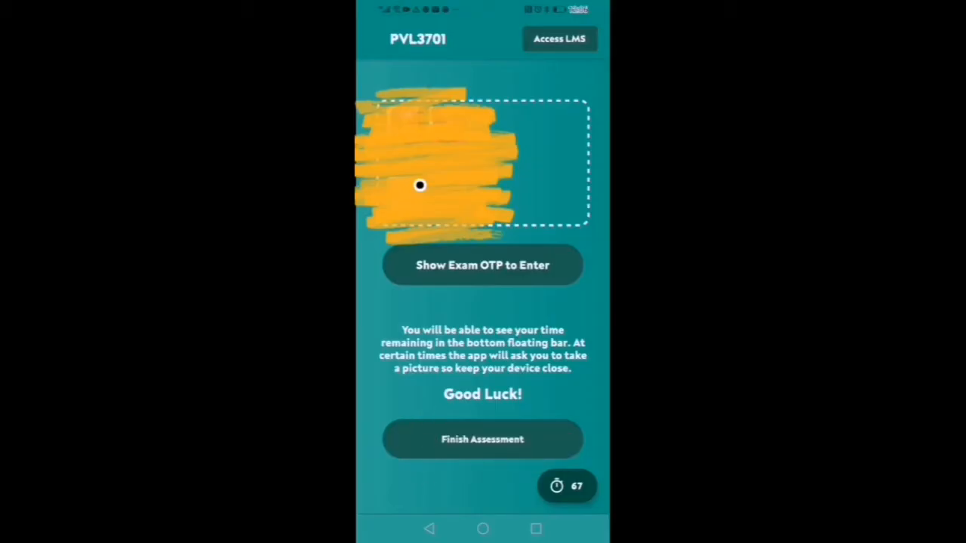
Reveal the exam OTP in The Invigilator, confirming the activation-code warning
click(482, 265)
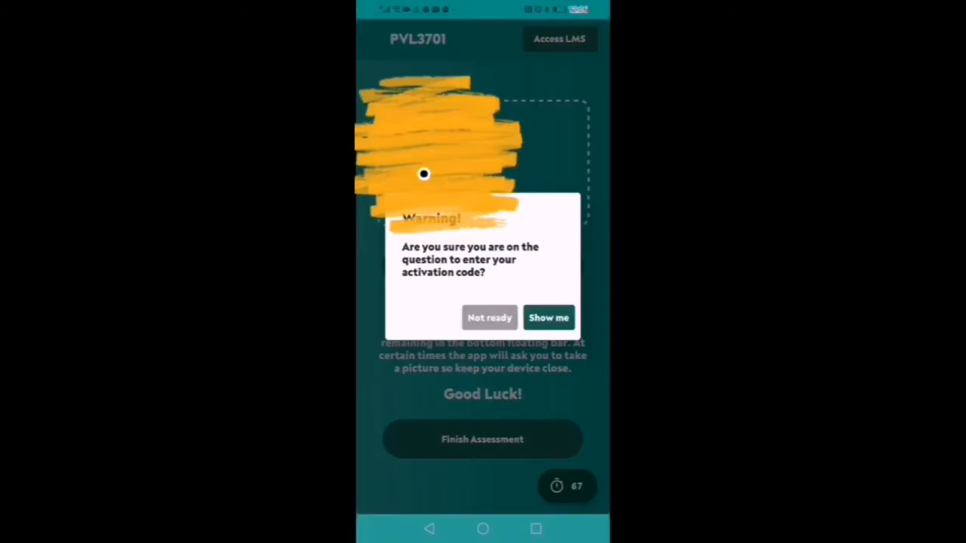
click(548, 318)
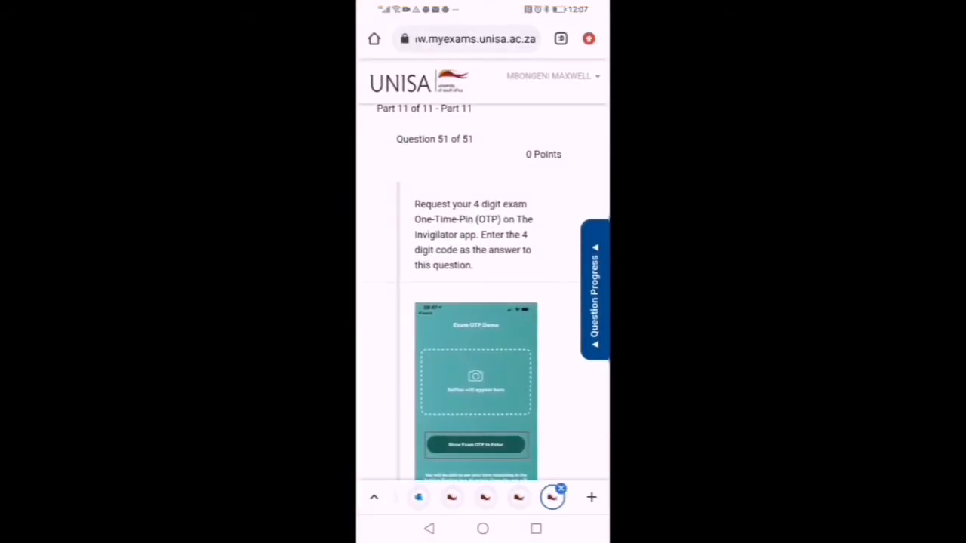
scroll(down, 3)
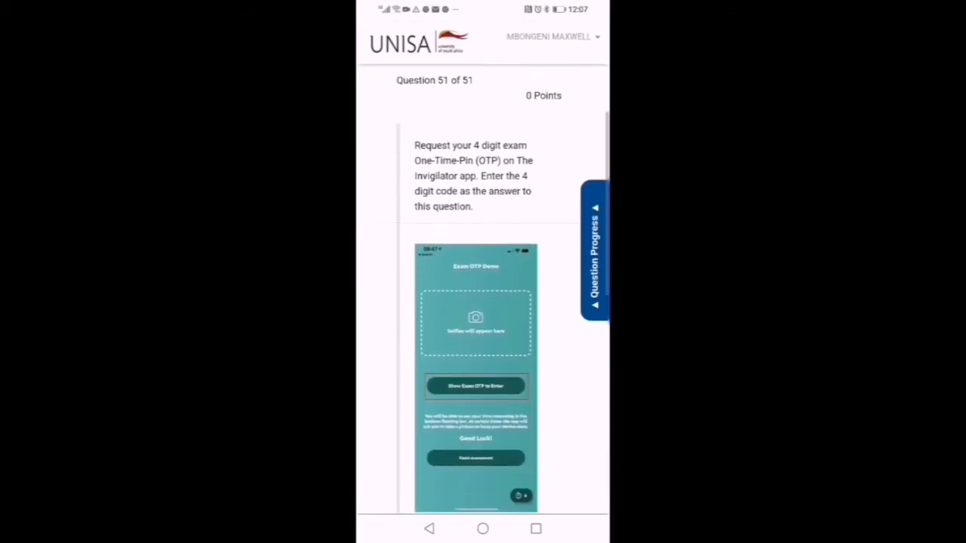
scroll(down, 3)
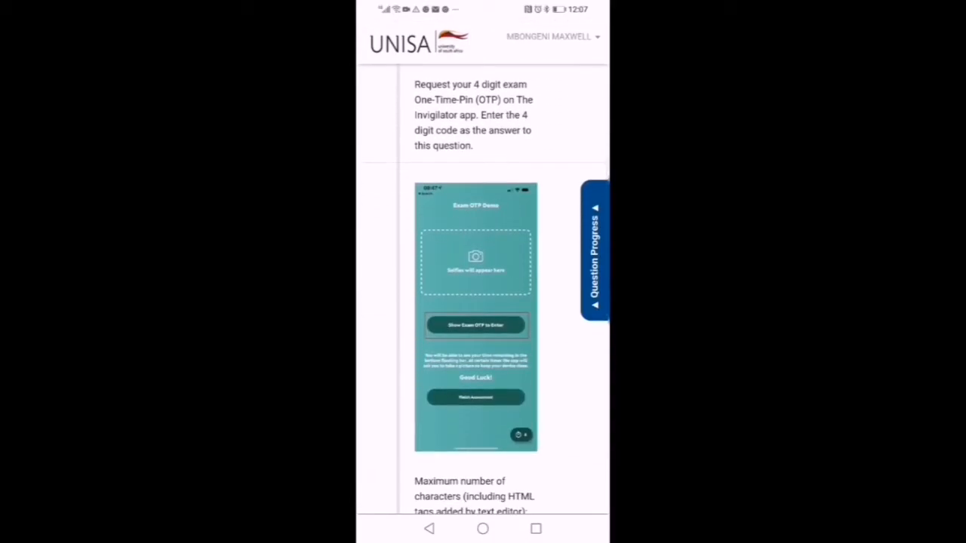
scroll(down, 3)
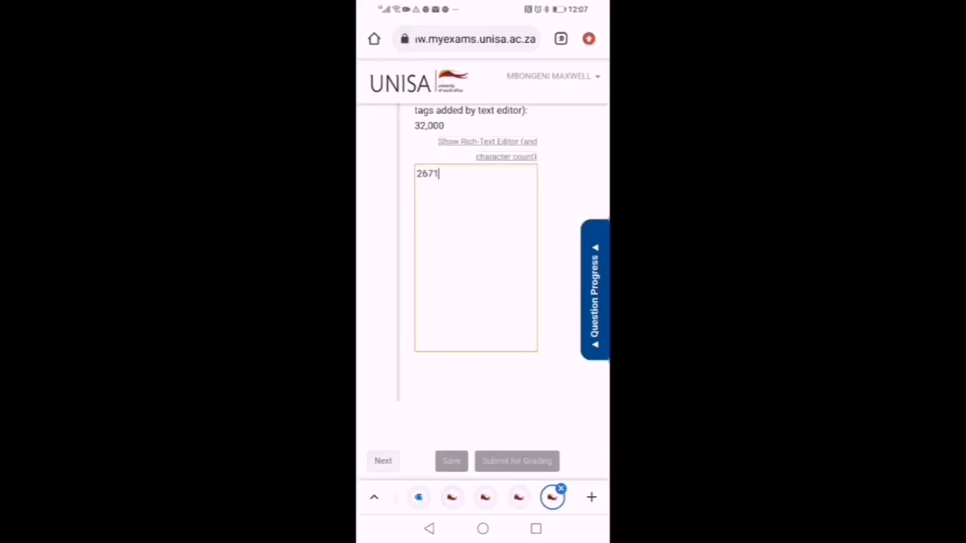
scroll(down, 3)
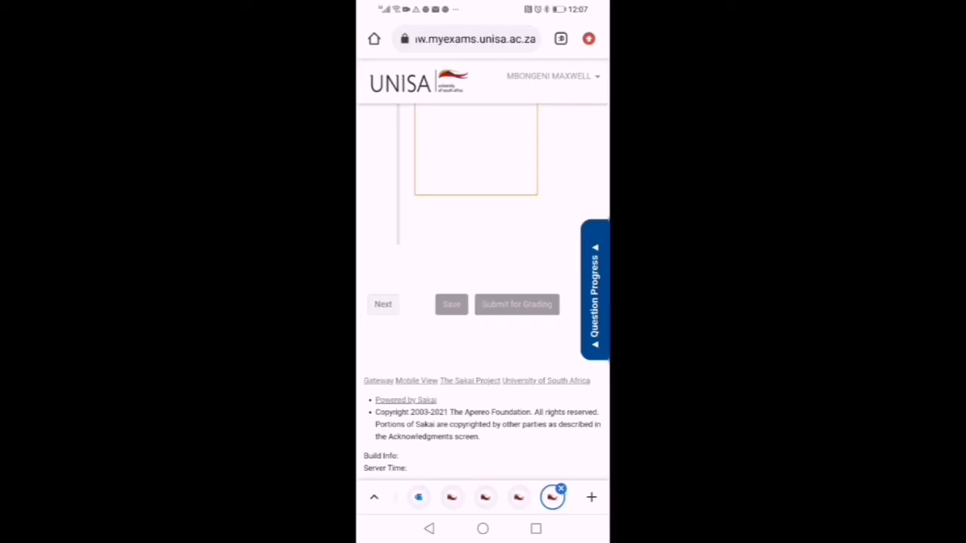
Submit PVL3701_Exam for grading and confirm on the Assessment Submission Warning page
click(517, 304)
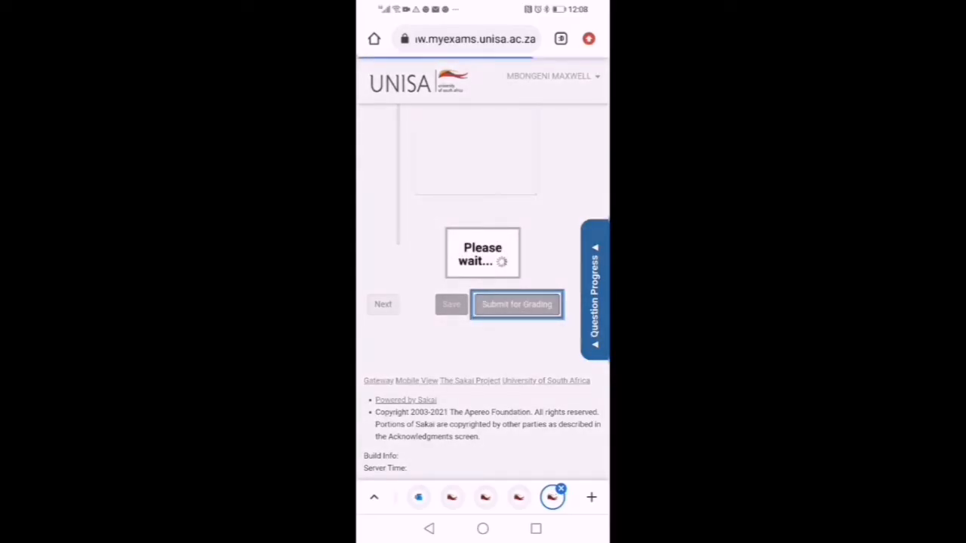
click(516, 304)
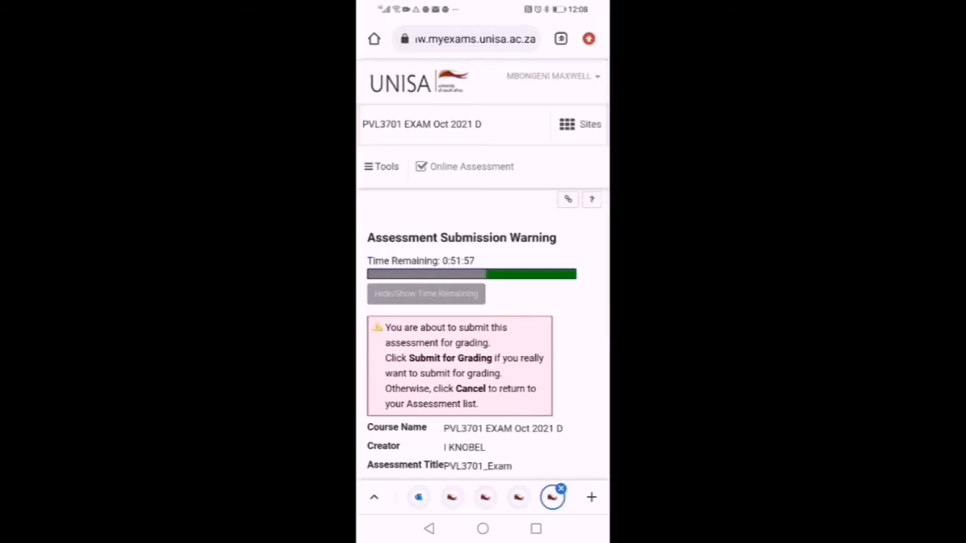
scroll(down, 3)
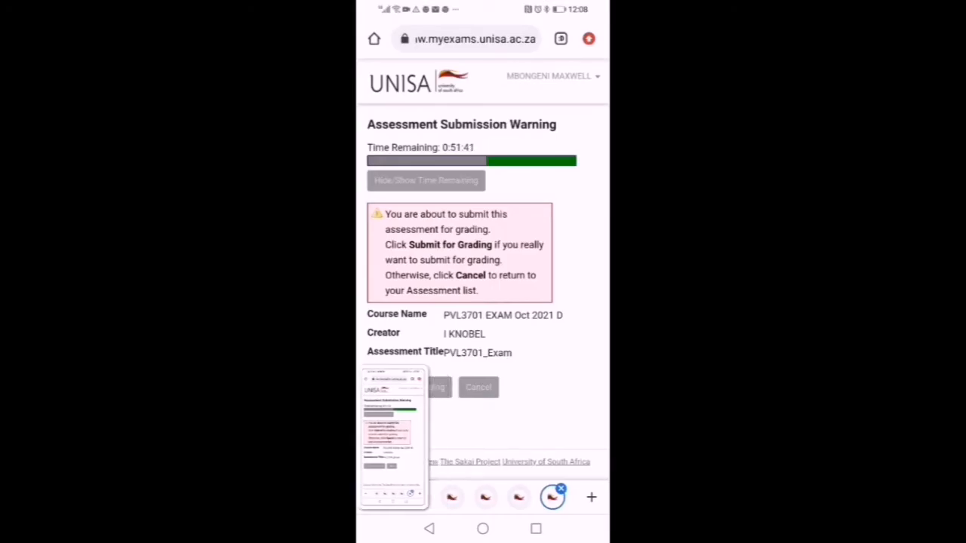
click(409, 387)
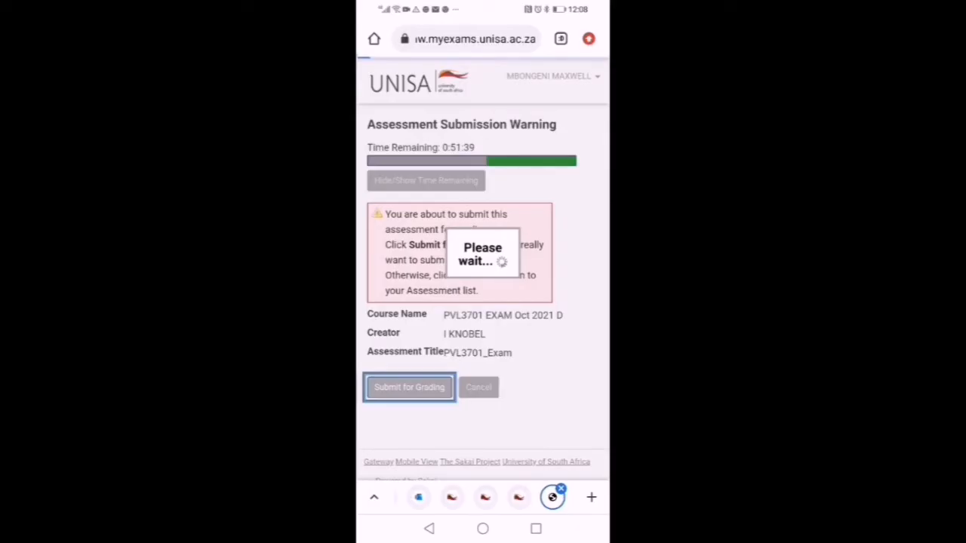
Review the submission confirmation number and time, then return to The Invigilator
click(409, 387)
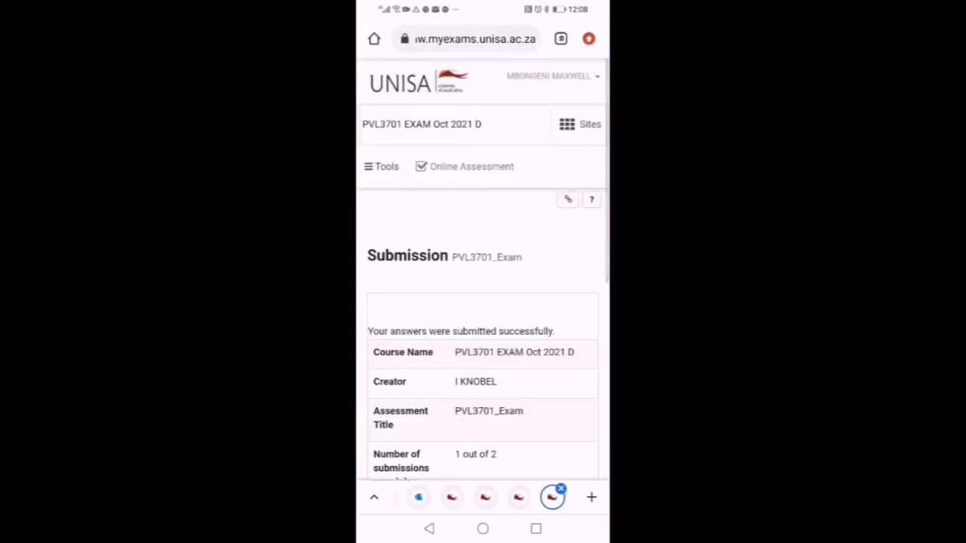
scroll(down, 3)
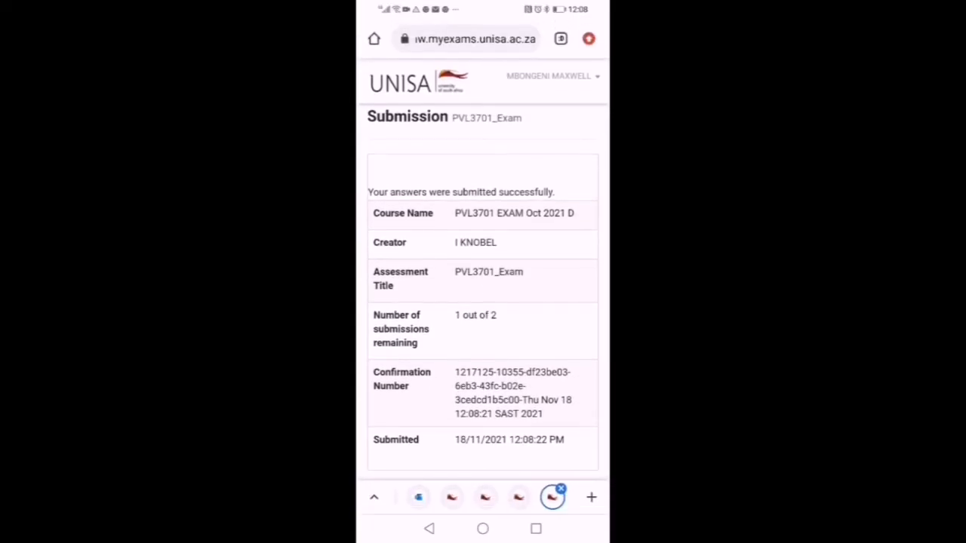
scroll(down, 3)
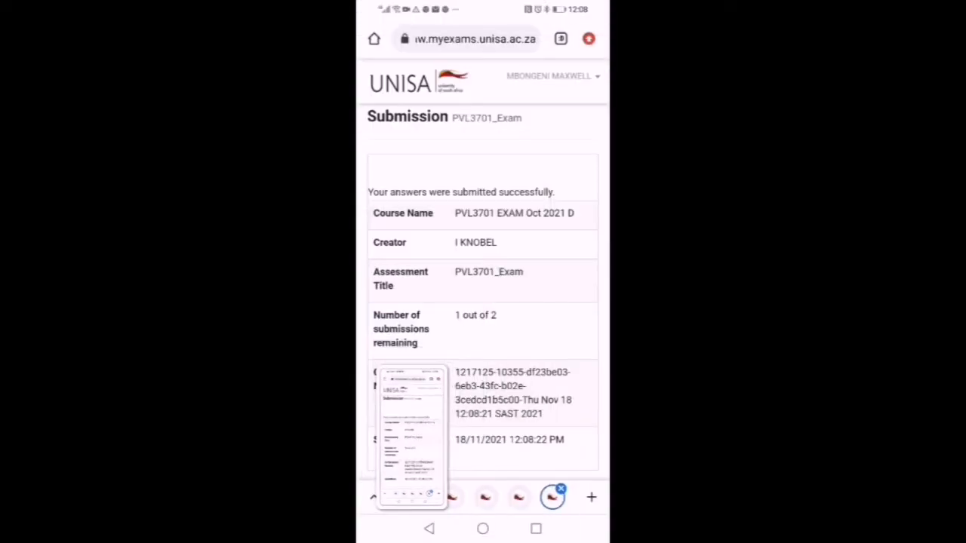
scroll(down, 3)
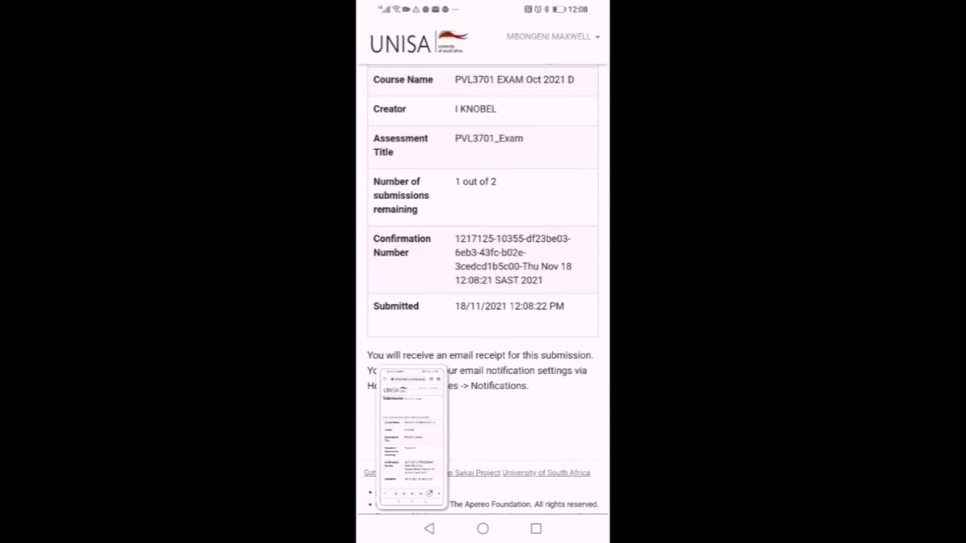
click(482, 529)
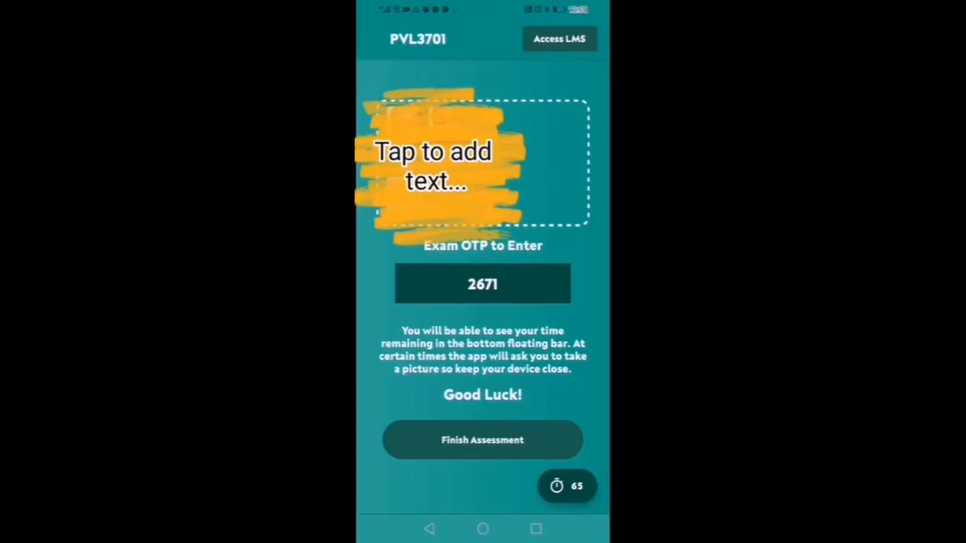
Finish the PVL3701 assessment, confirming 'Yes, I am finished' and continuing to upload
click(482, 440)
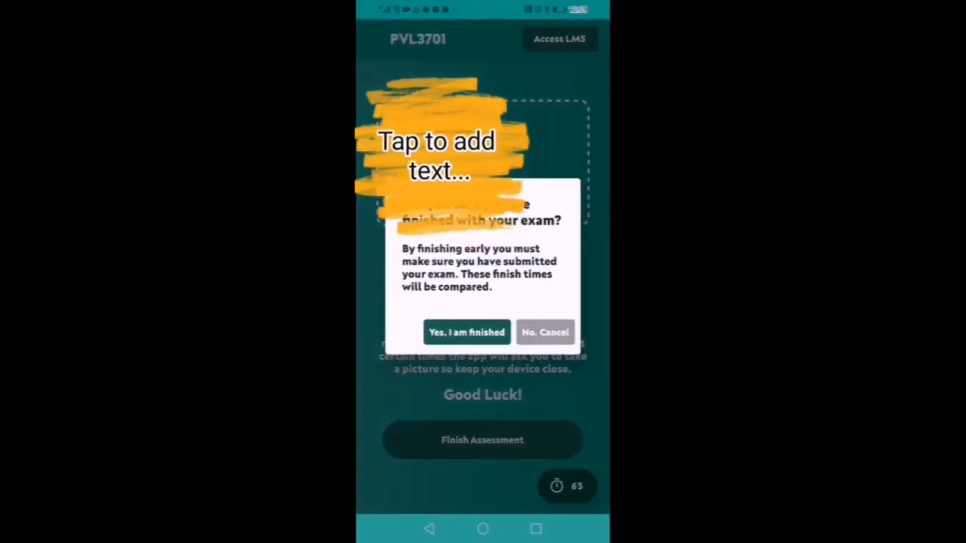
click(466, 332)
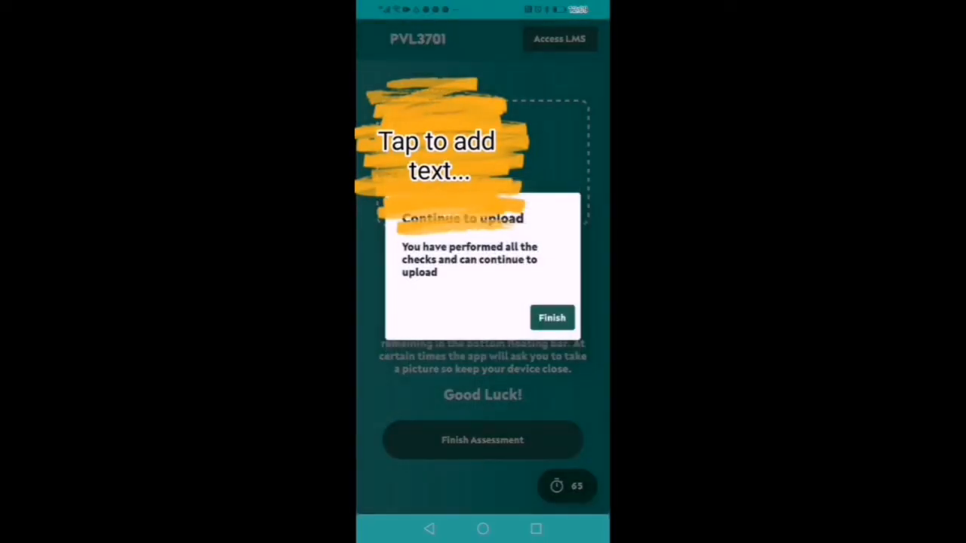
click(551, 318)
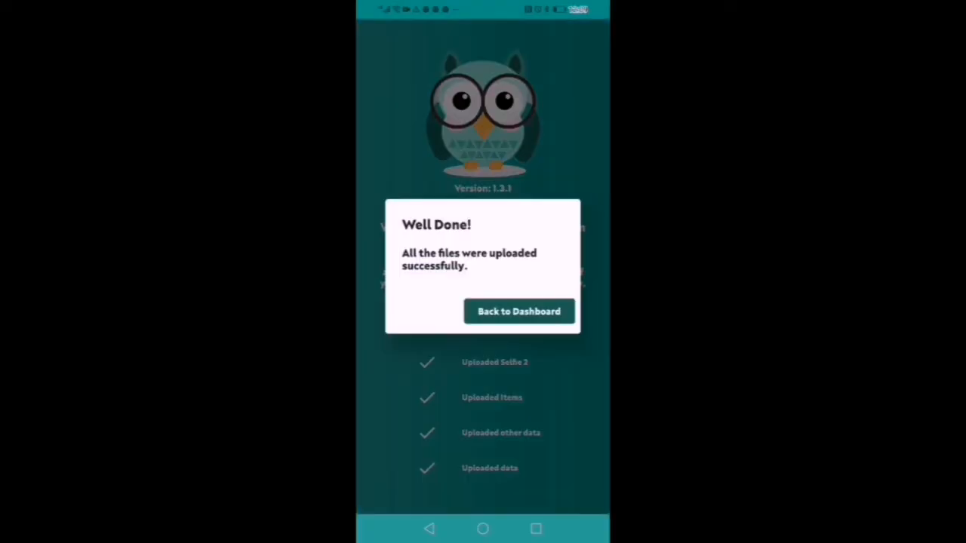
Return to The Invigilator dashboard from the Well Done dialog
click(518, 312)
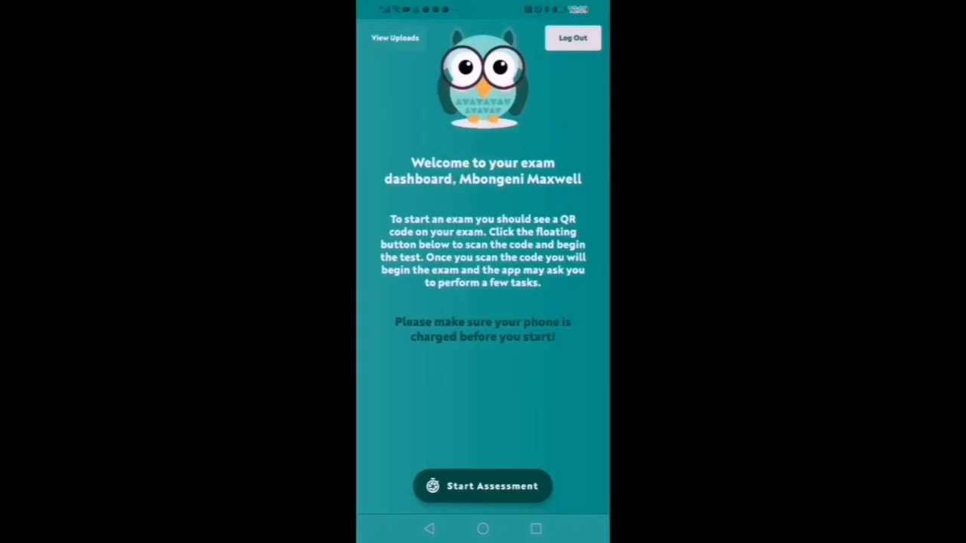